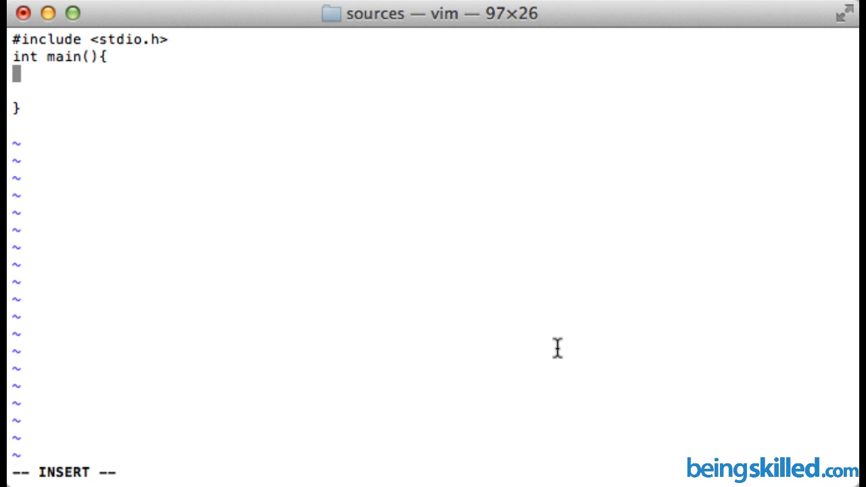
# Step: Declare the variable 'int abc;' inside main
pyautogui.write('int')
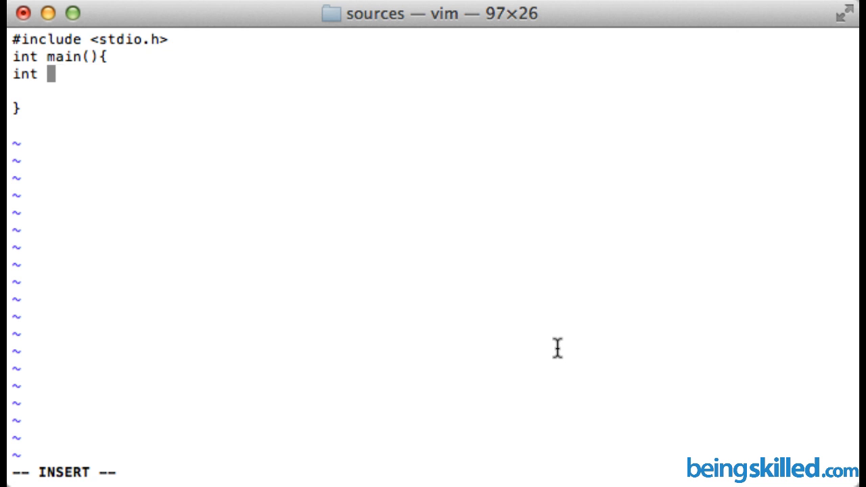
pyautogui.write('abc')
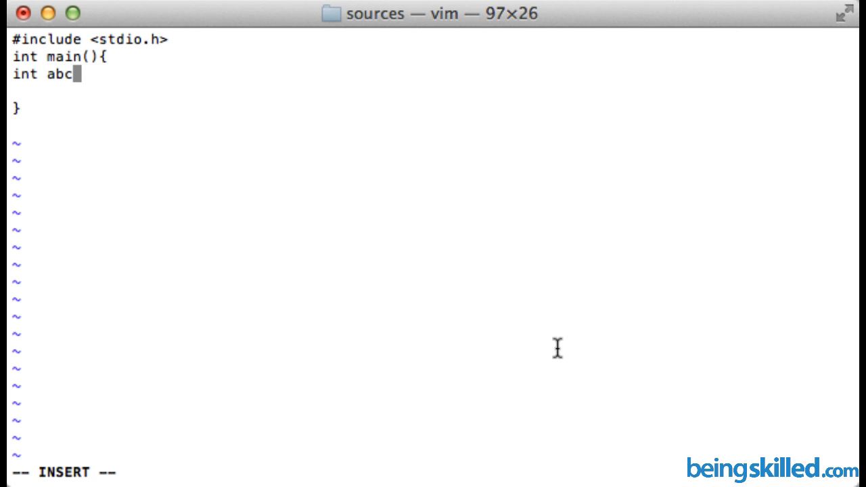
pyautogui.write(';')
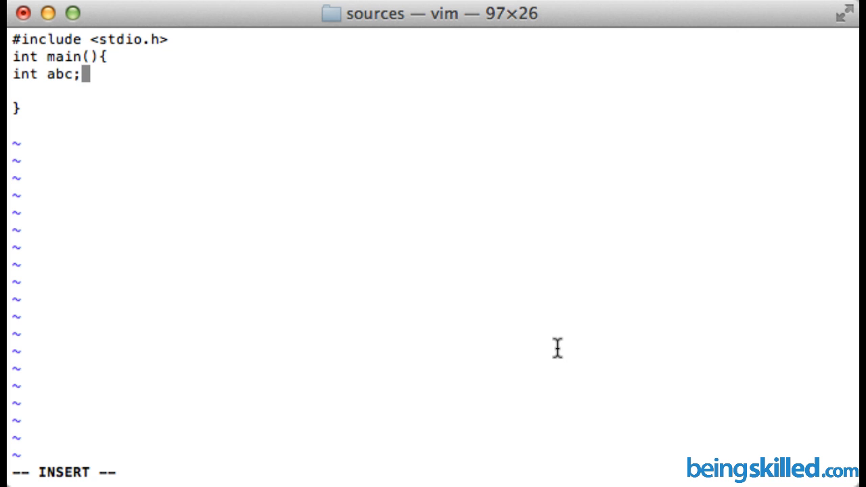
pyautogui.press('Return')
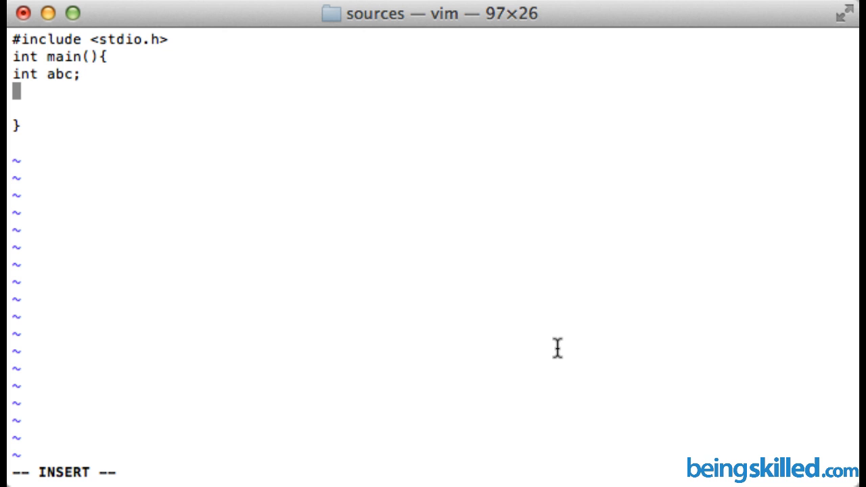
# Step: Declare 'int ABC=10;' on the next line
pyautogui.write('int')
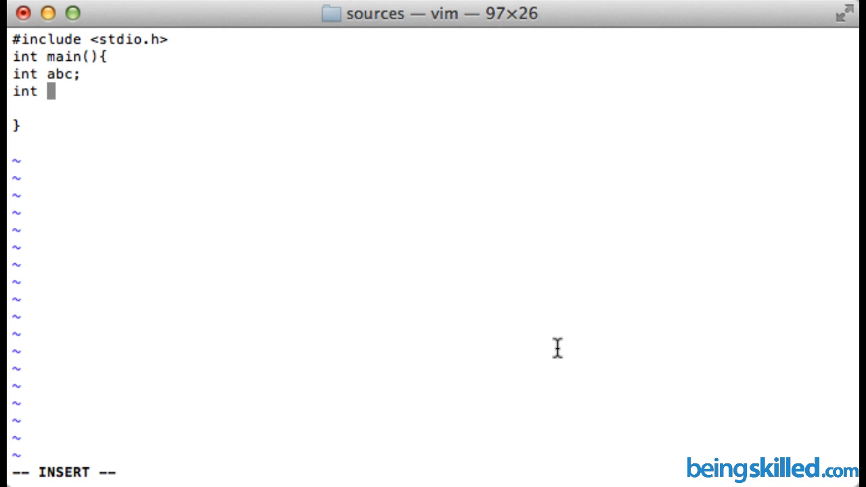
pyautogui.write('A')
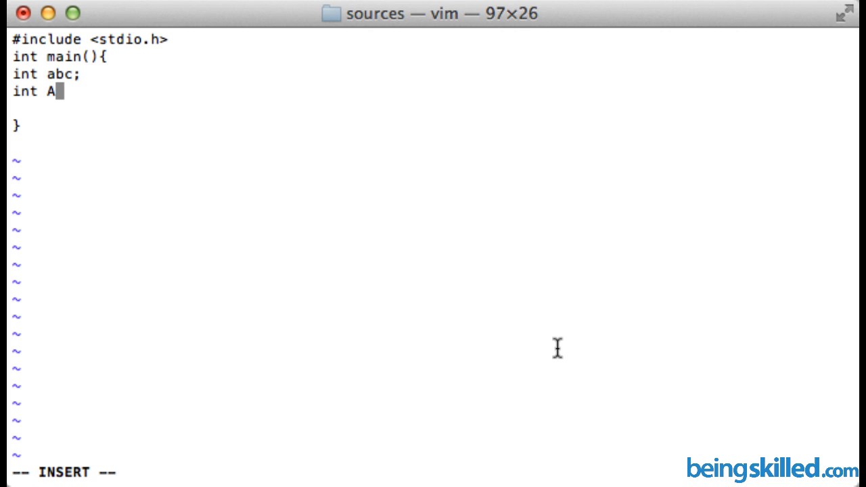
pyautogui.write('BC')
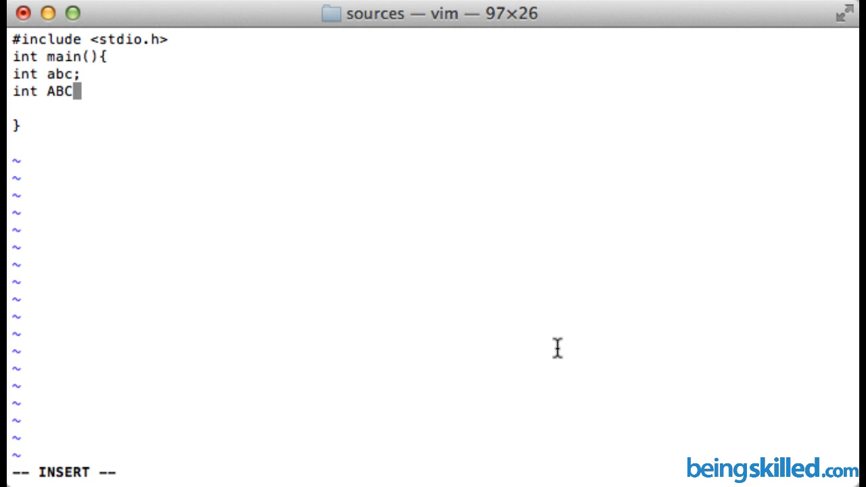
pyautogui.write('=10;')
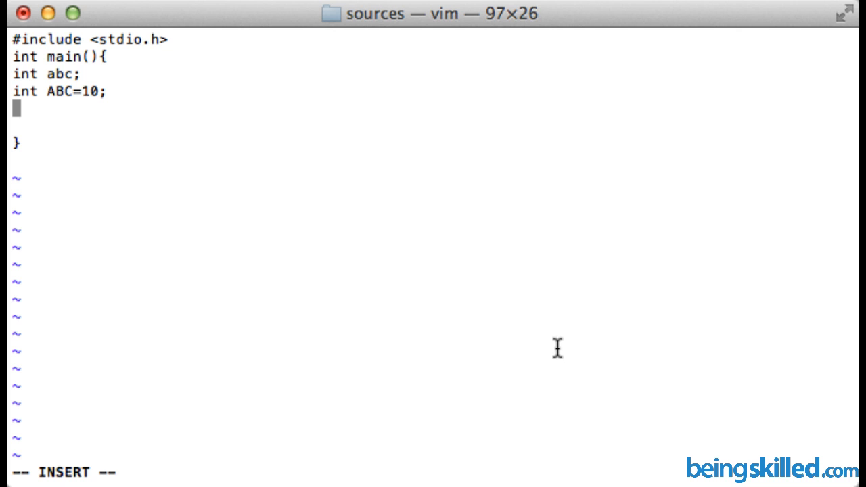
# Step: After a blank line, add the assignment 'abc=11;' below the declarations
pyautogui.press('Return')
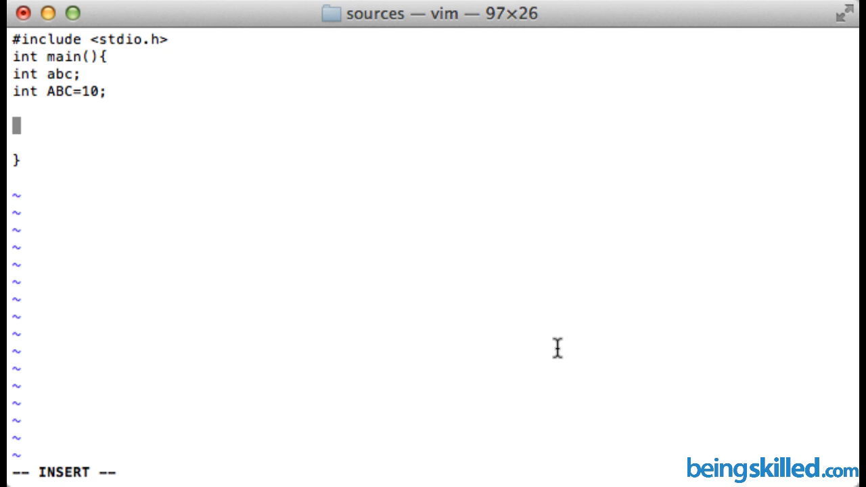
pyautogui.write('int')
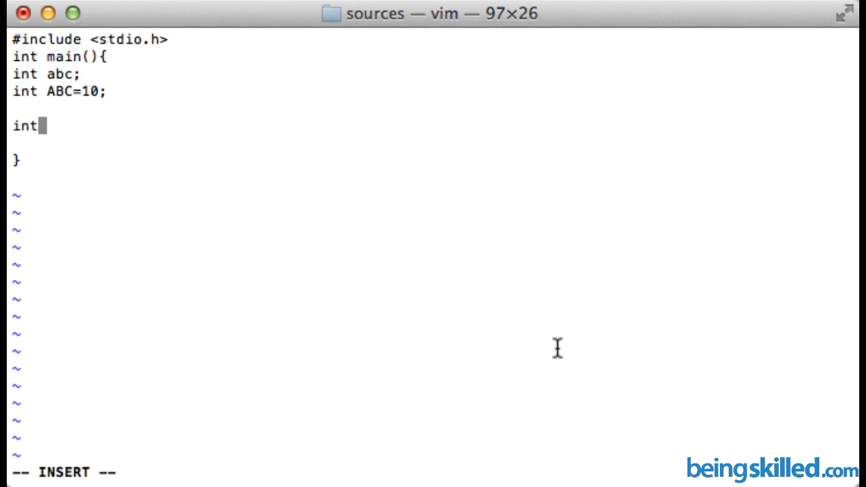
pyautogui.write('abc')
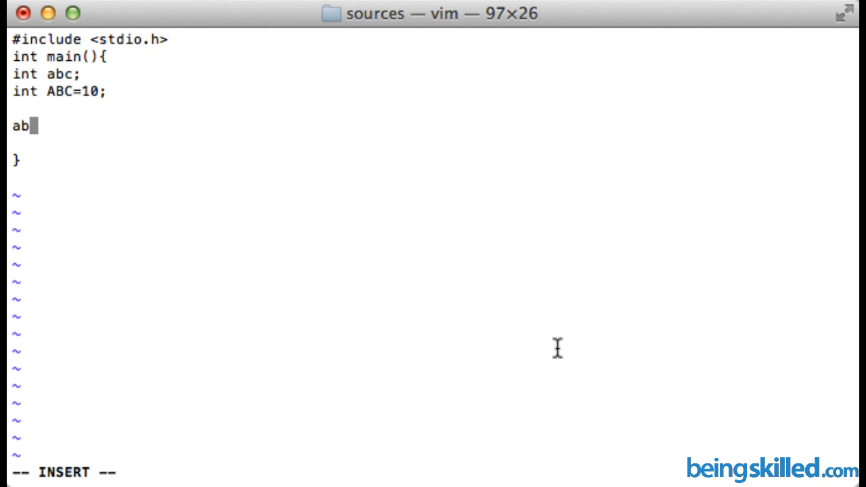
pyautogui.write('c=')
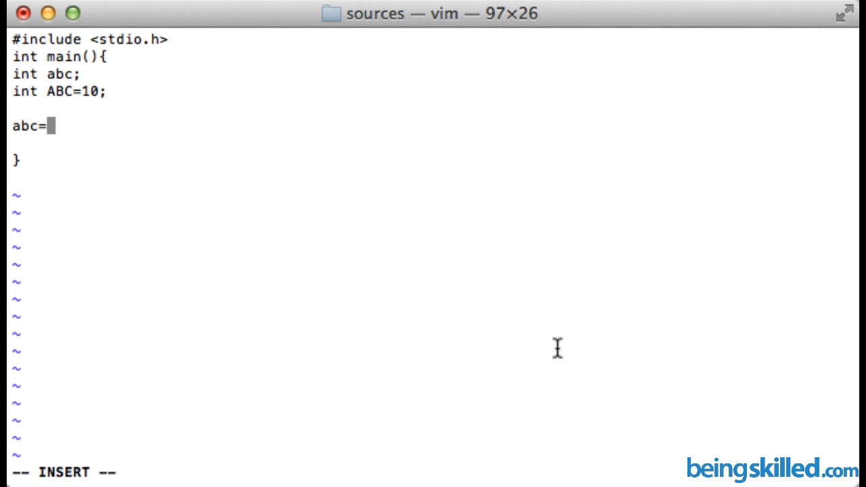
pyautogui.write('11;')
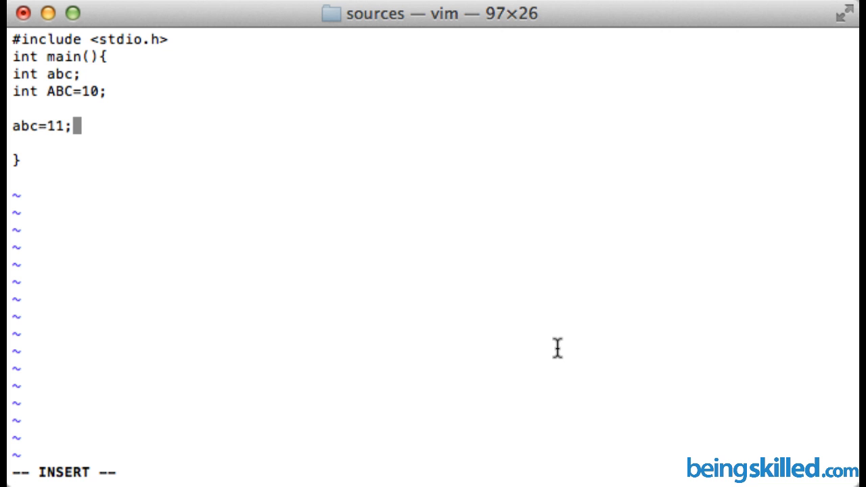
pyautogui.press('Return')
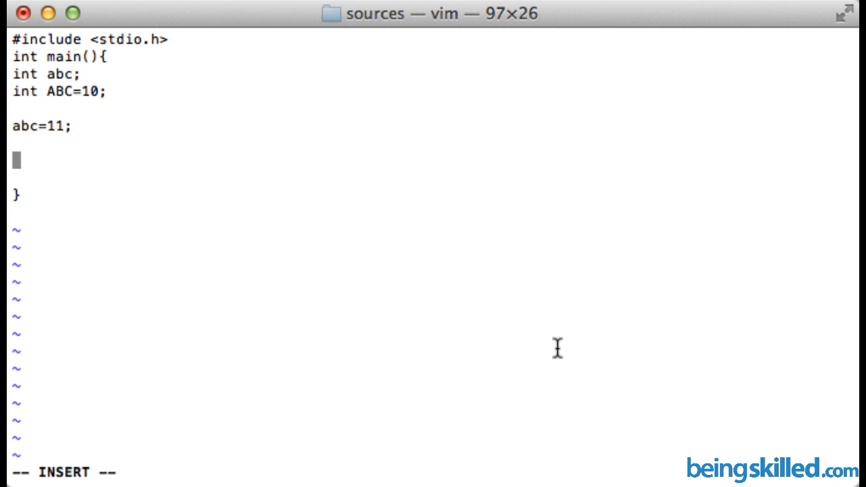
# Step: Add printf("%i", abc); to print abc
pyautogui.write('print')
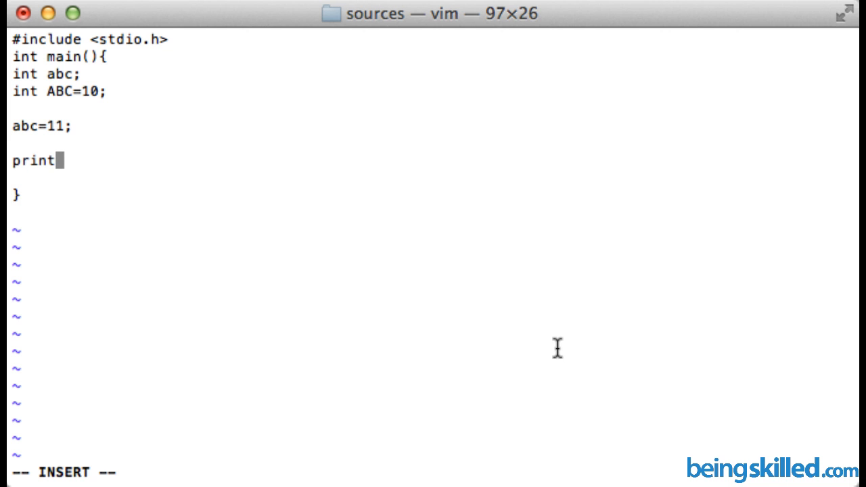
pyautogui.write('f(')
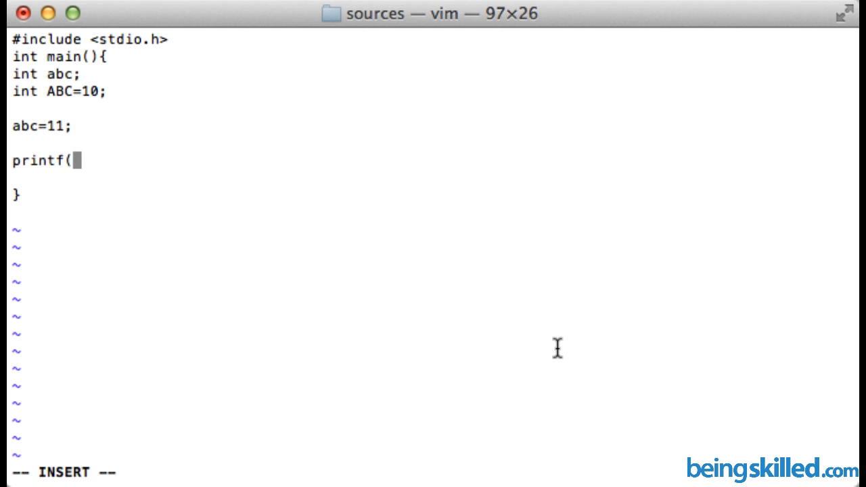
pyautogui.write('"')
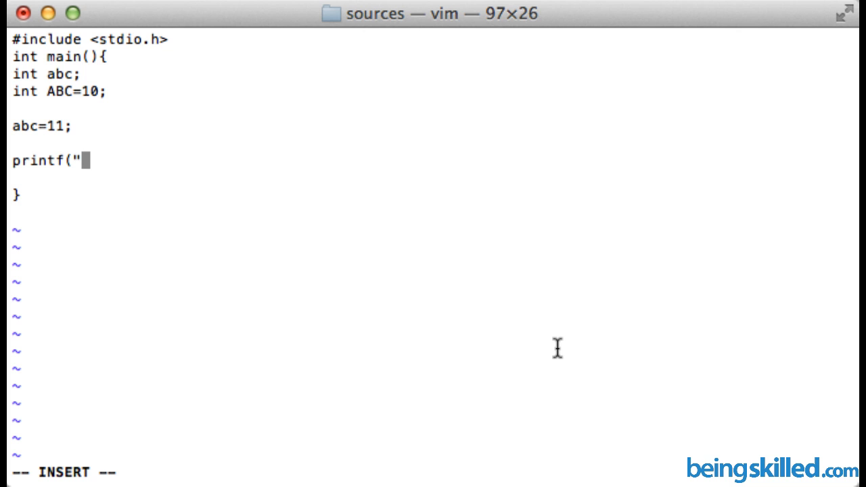
pyautogui.write('%')
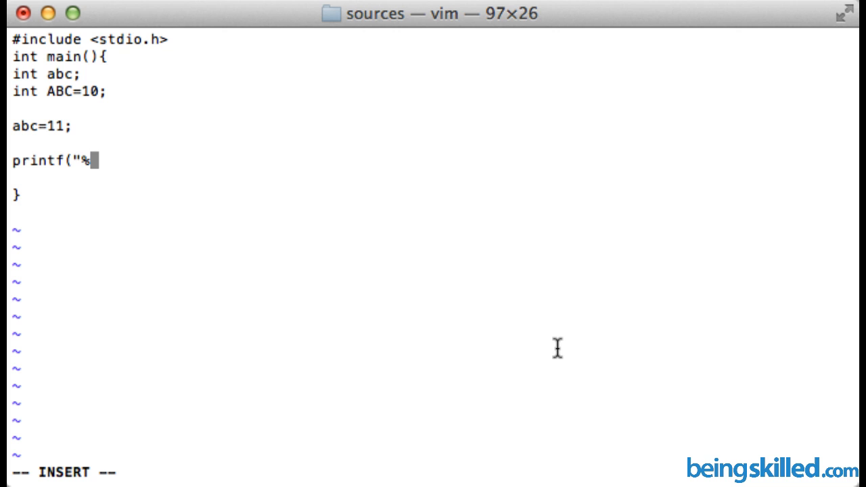
pyautogui.write('i')
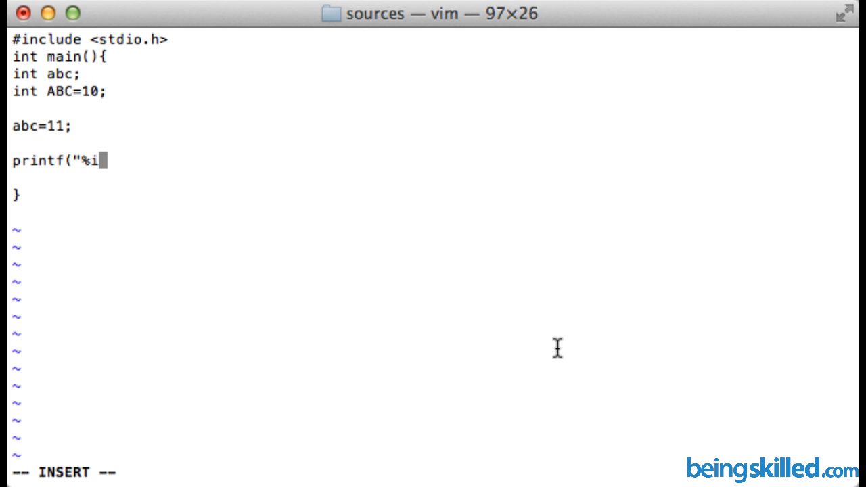
pyautogui.write('",')
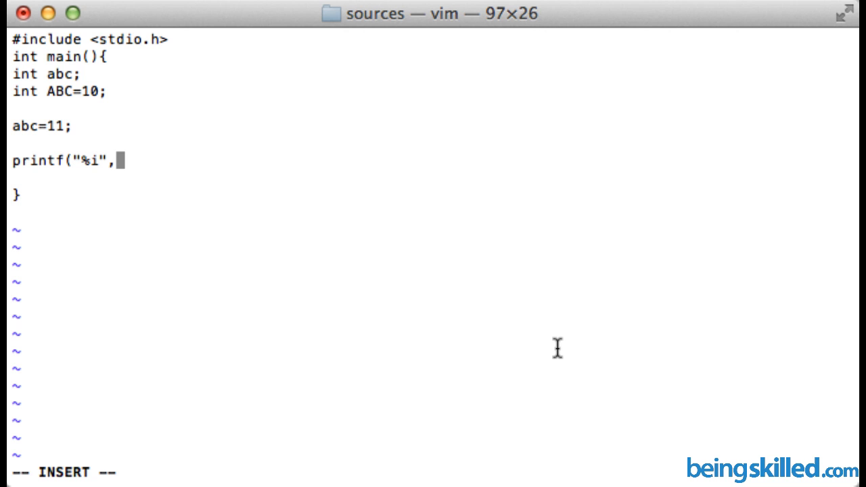
pyautogui.write('abc')
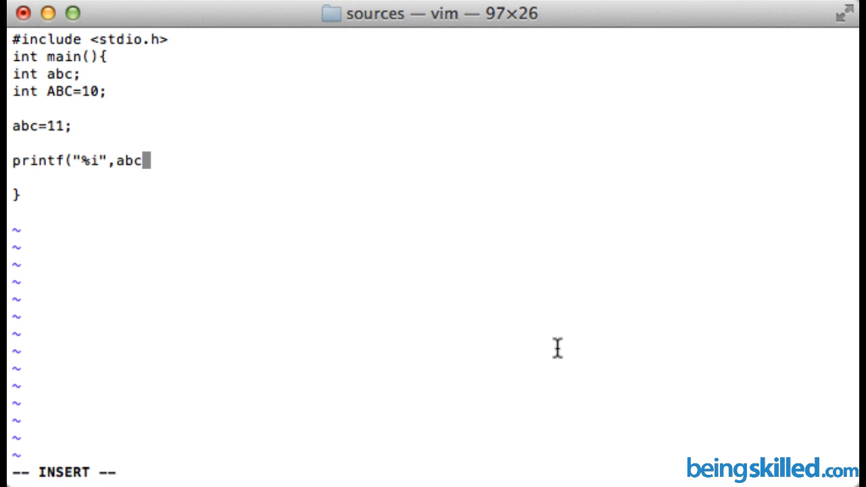
pyautogui.write(');')
pyautogui.write('prin')
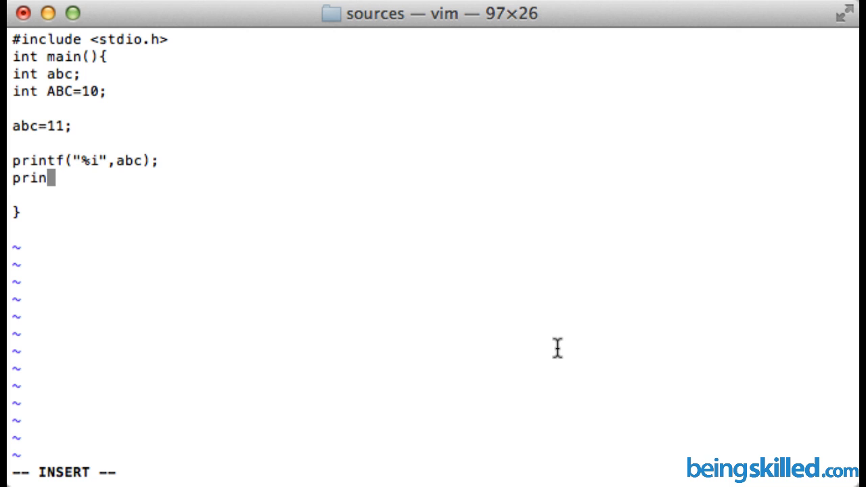
# Step: Add printf("%i", ABC); to print ABC
pyautogui.write('tf("')
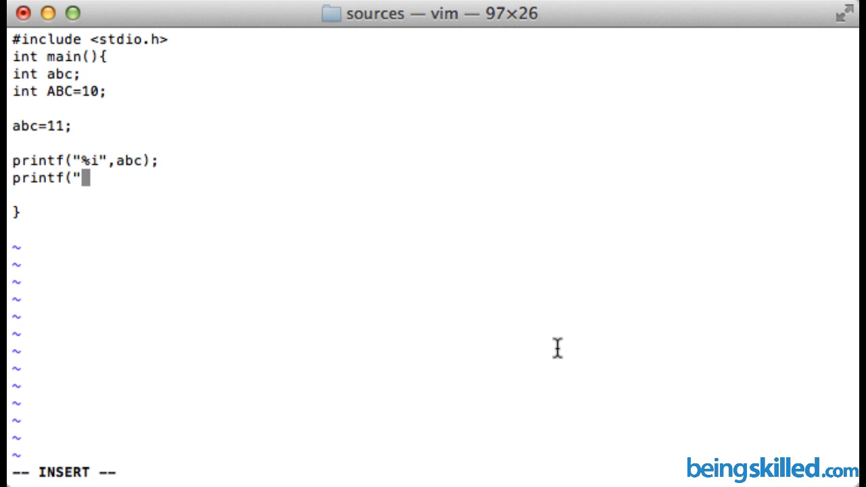
pyautogui.write('%')
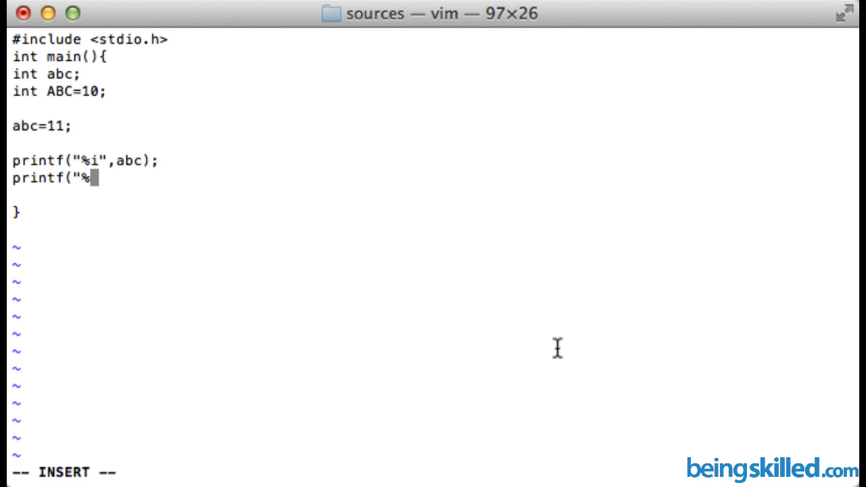
pyautogui.write('i"')
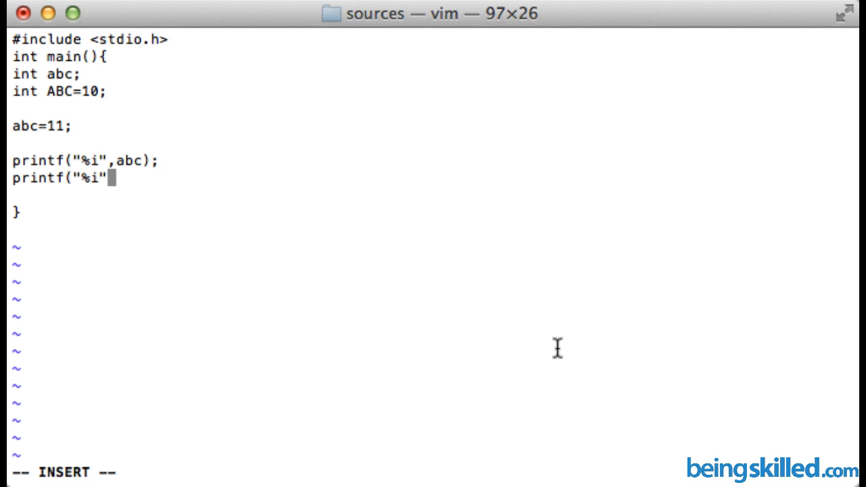
pyautogui.write(', A')
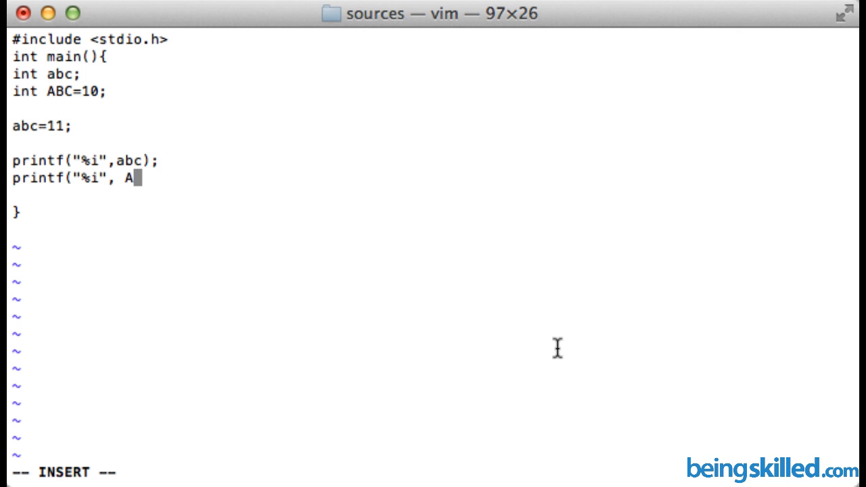
pyautogui.write('BC);')
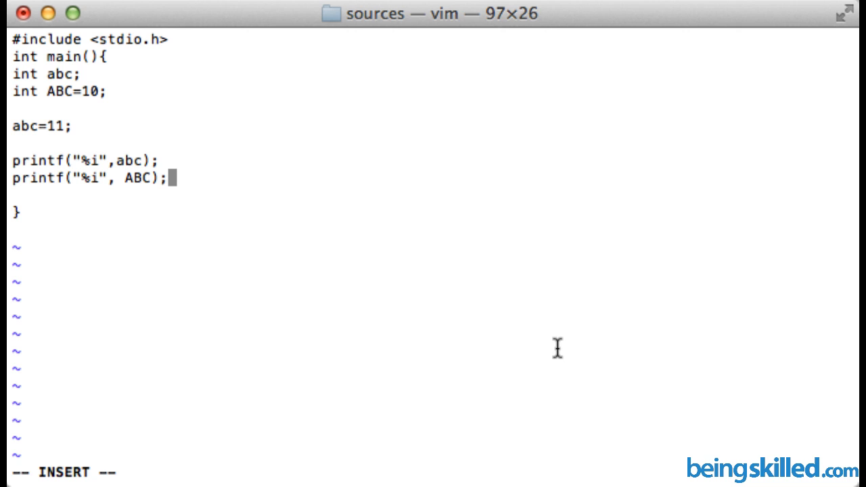
# Step: Add printf("%i %i", abc, ABC); printing both values separated by a space
pyautogui.write('printf')
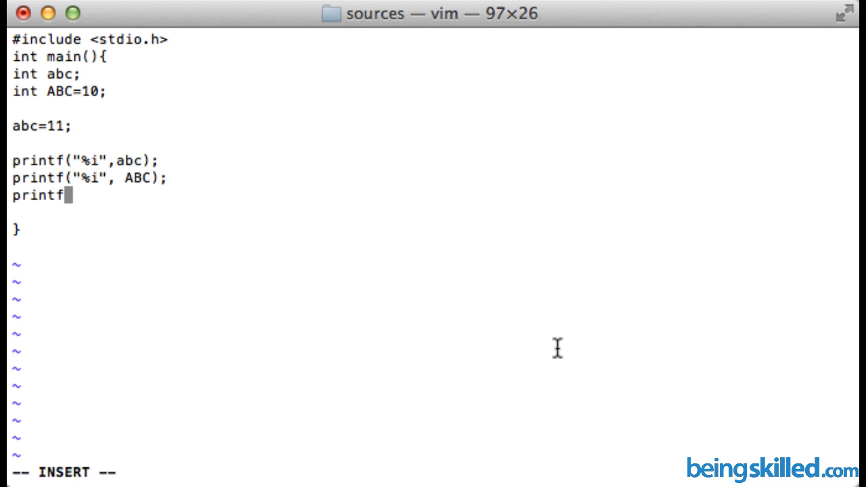
pyautogui.write('("')
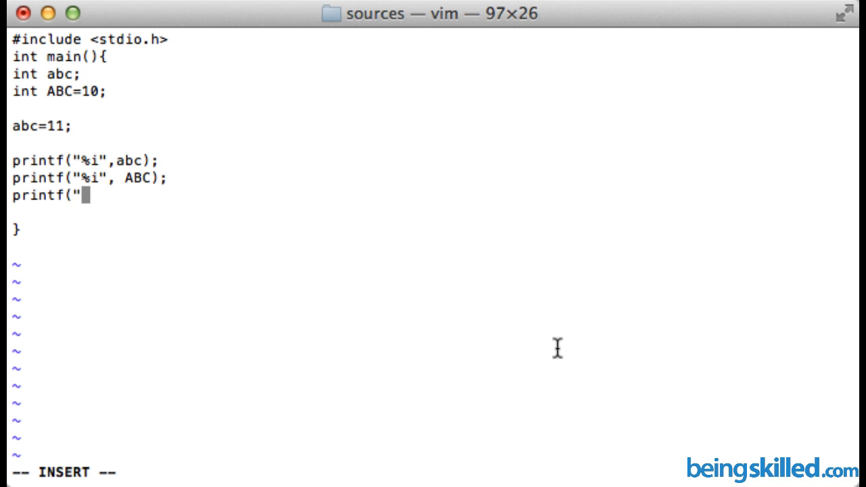
pyautogui.write('%')
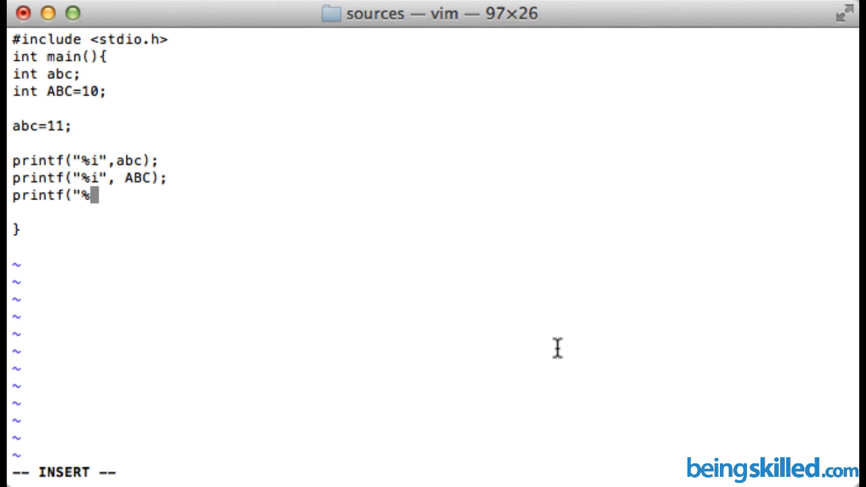
pyautogui.write('i %i')
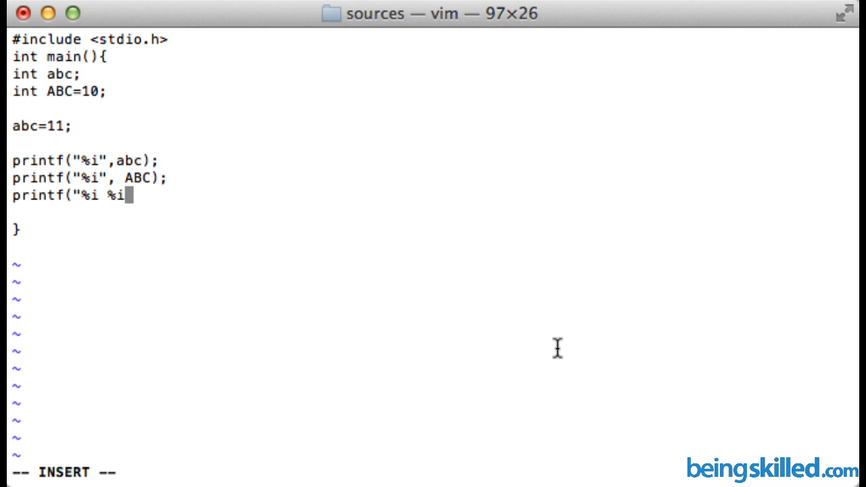
pyautogui.write('"')
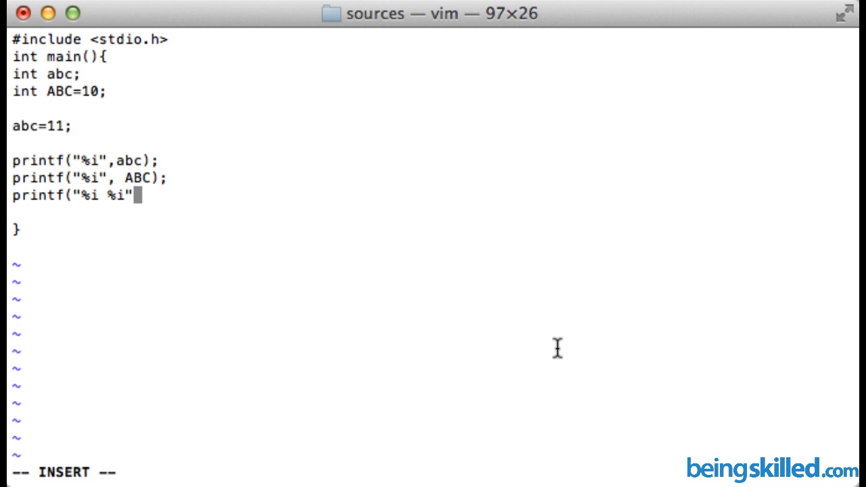
pyautogui.write(',')
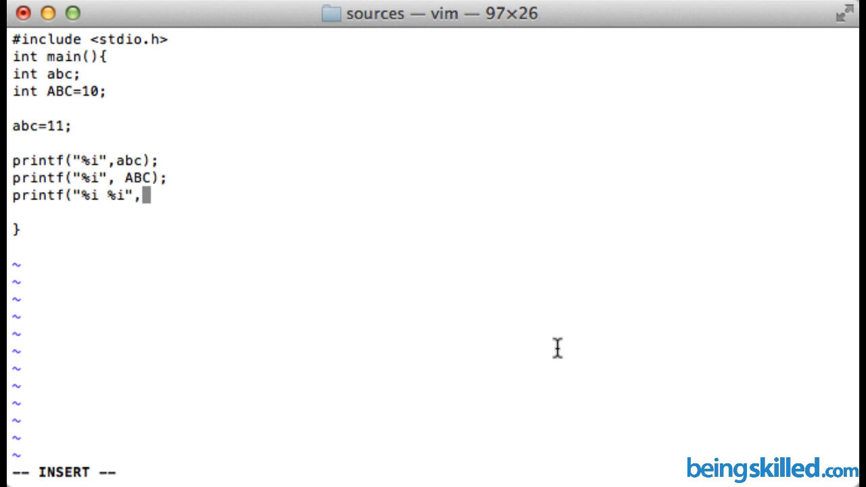
pyautogui.write('ab')
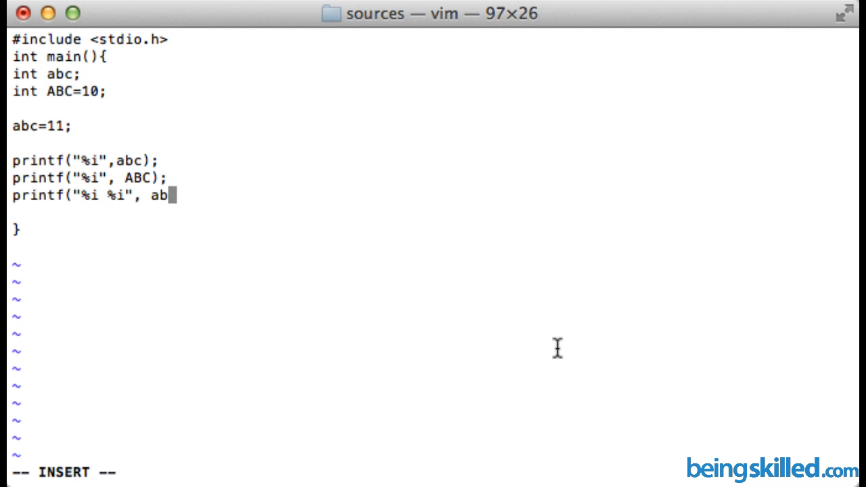
pyautogui.write('c, A')
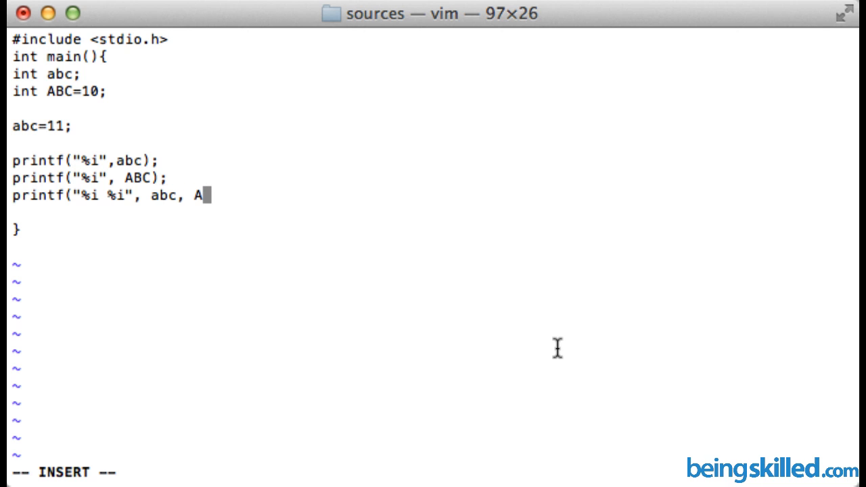
pyautogui.write('BC);')
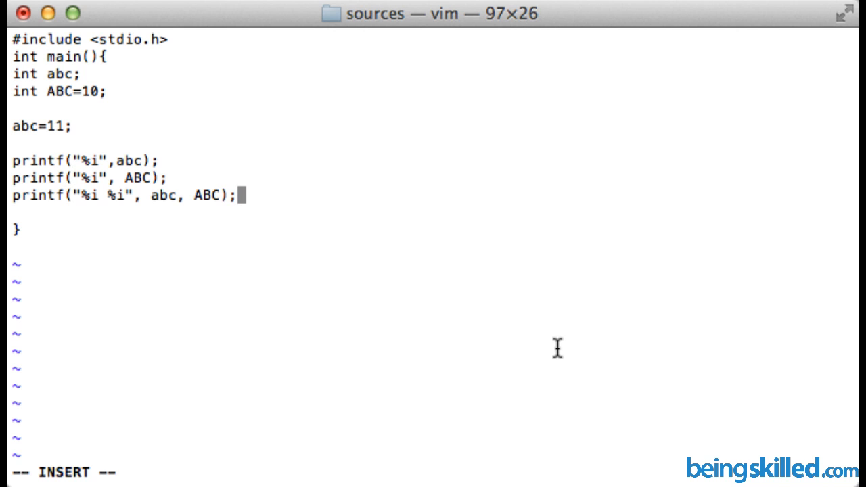
# Step: Finish main with 'return 0;'
pyautogui.write('re')
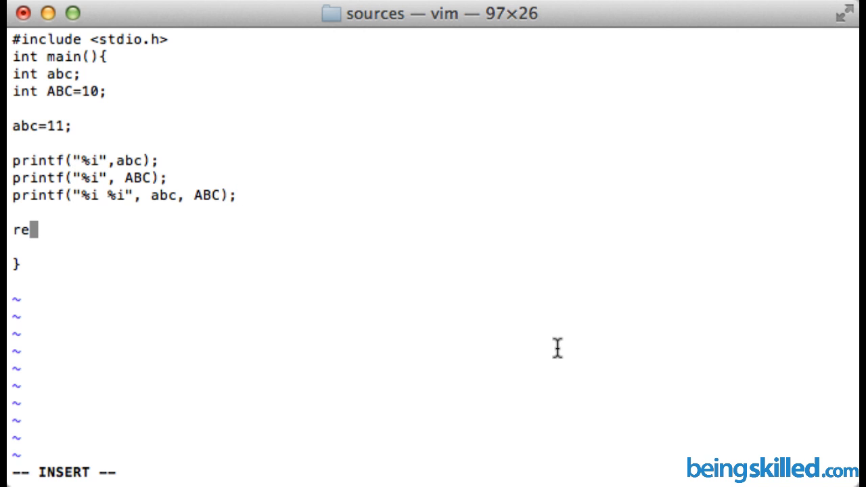
pyautogui.write('turn 0;')
pyautogui.click(346, 473)
pyautogui.write(':wq')
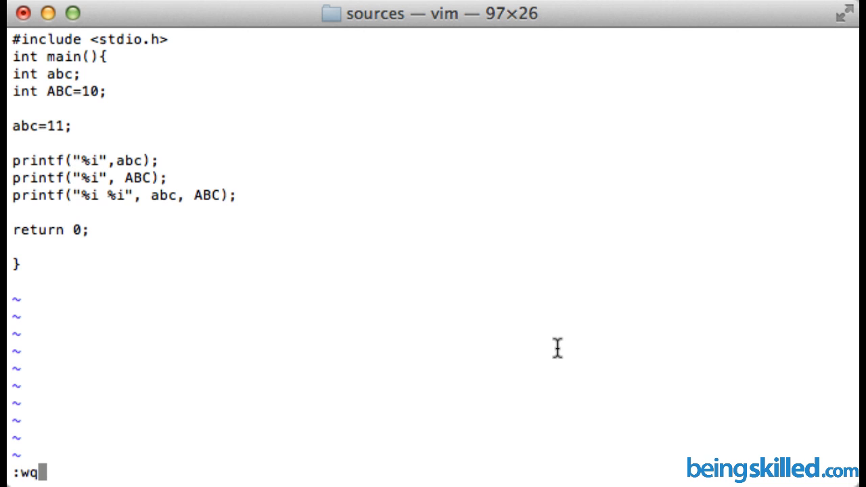
# Step: Save abc.c, compile it with cc and run ./a.out, which prints 111011 10
pyautogui.press('Return')
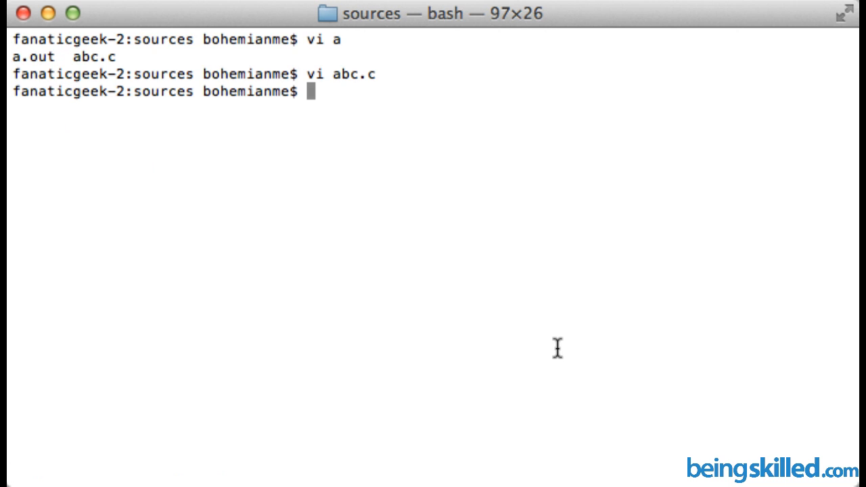
pyautogui.write('cc abc.c')
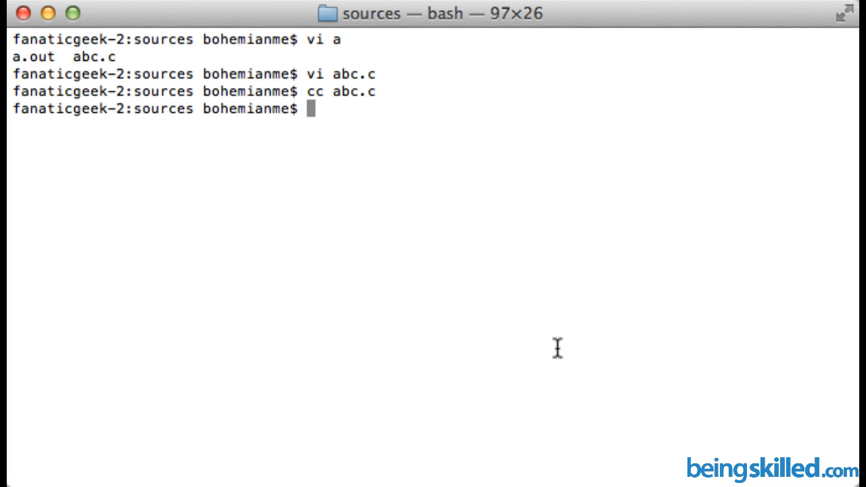
pyautogui.write('./a.out')
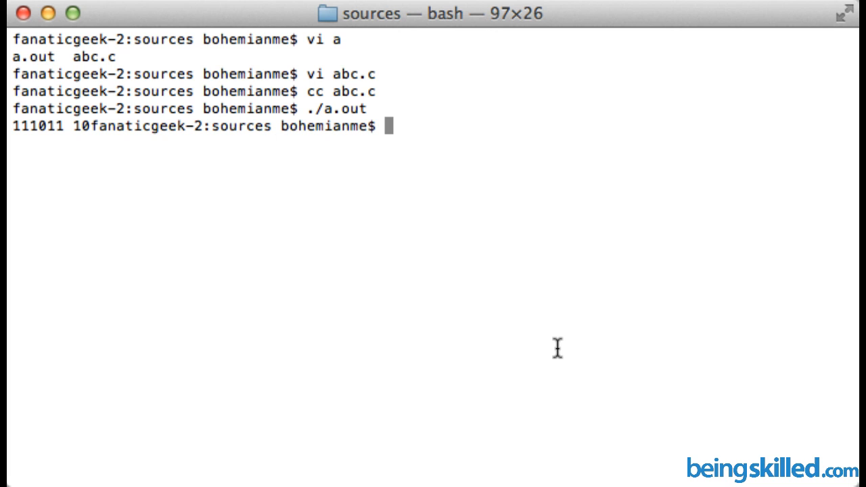
pyautogui.moveTo(256, 175)
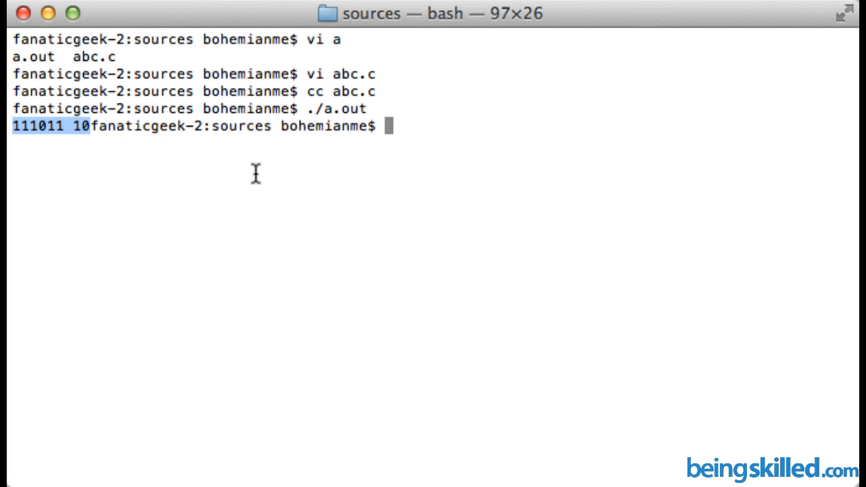
pyautogui.moveTo(141, 140)
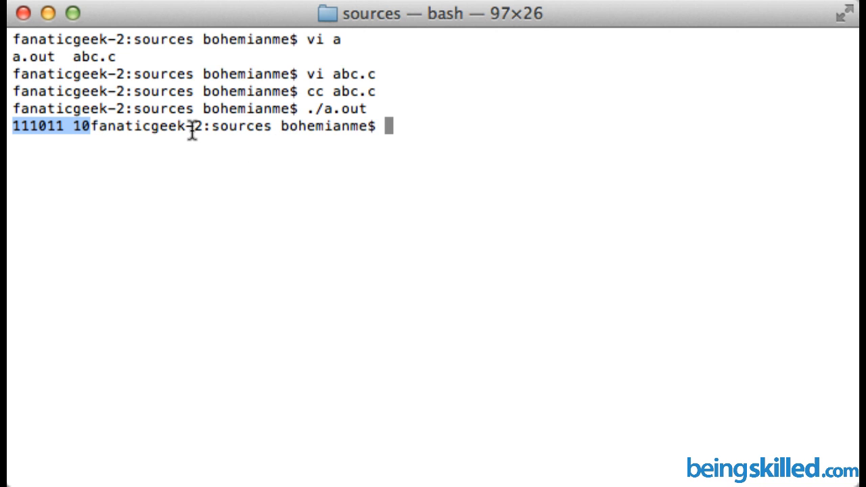
# Step: Reopen abc.c in vi and add \n to the first printf format string
pyautogui.write('vi abc.c')
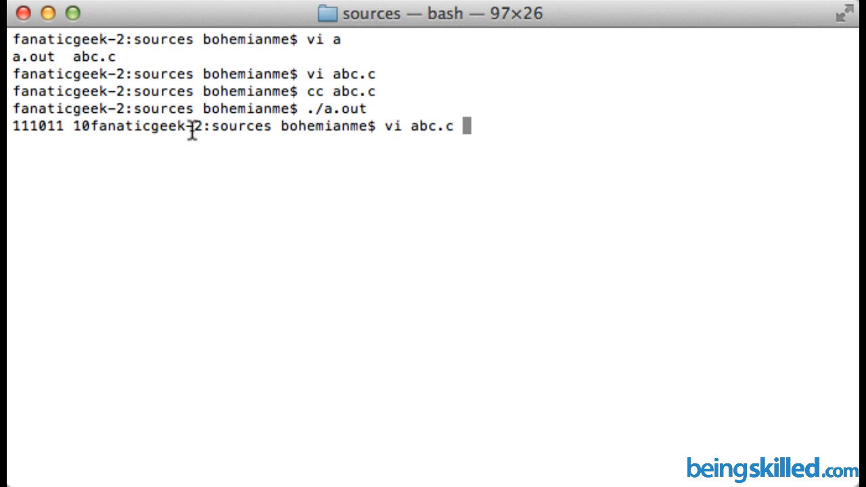
pyautogui.press('Return')
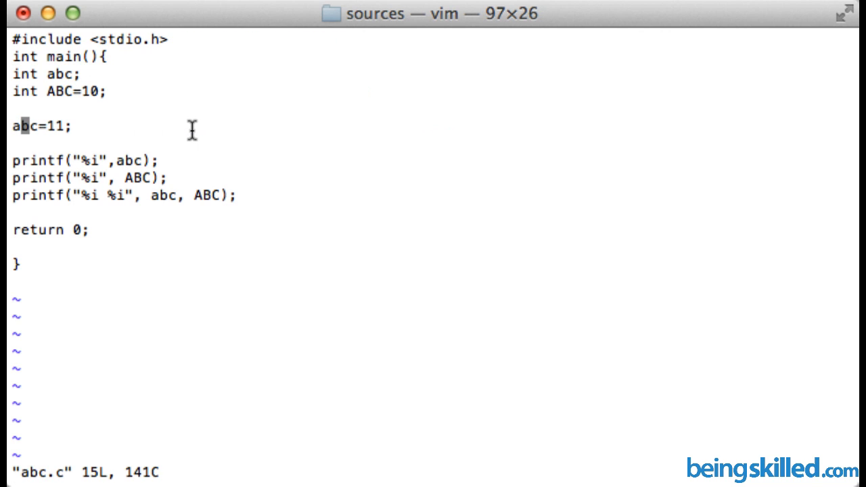
pyautogui.press('j')
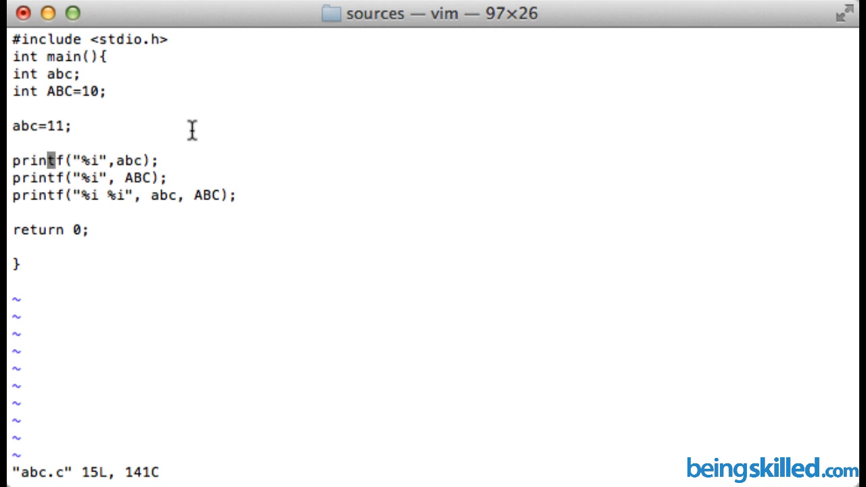
pyautogui.press('i')
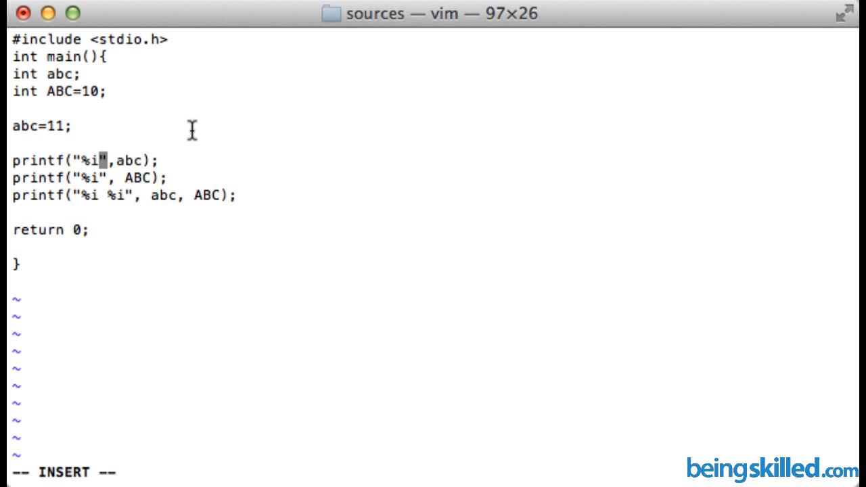
pyautogui.write('\\n')
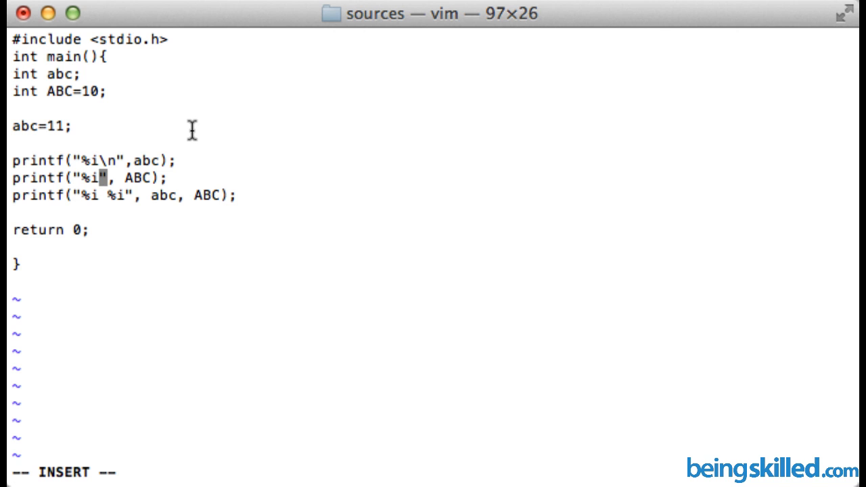
# Step: Add \n to the remaining two printf format strings and issue :wq to save
pyautogui.write(']')
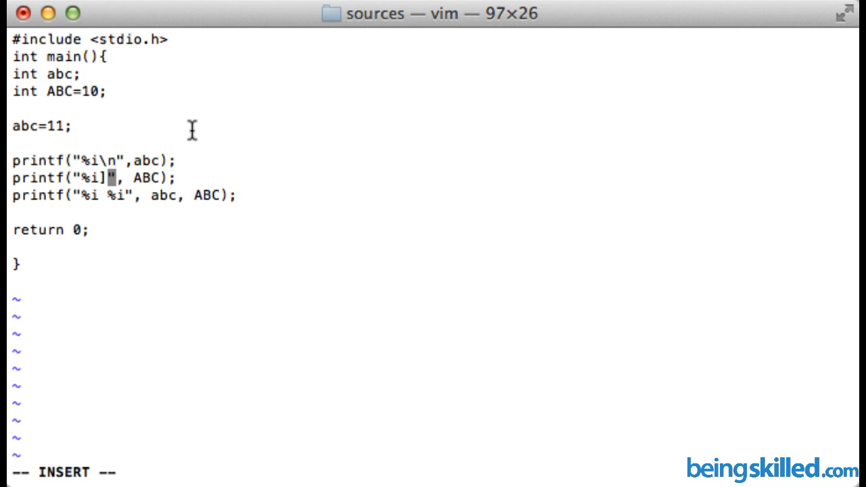
pyautogui.write('\\')
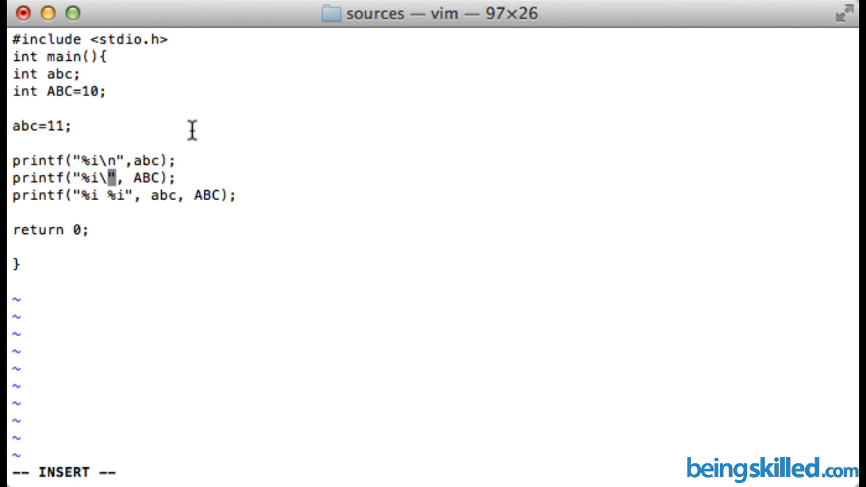
pyautogui.write('n')
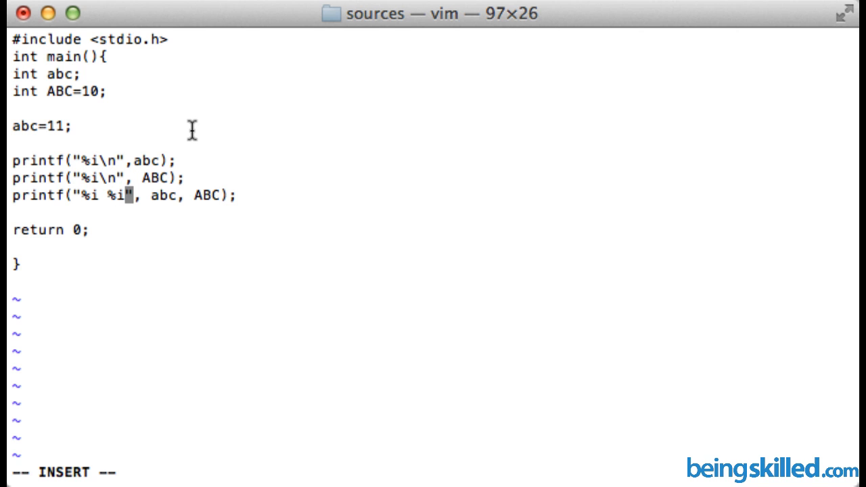
pyautogui.write('i\\n')
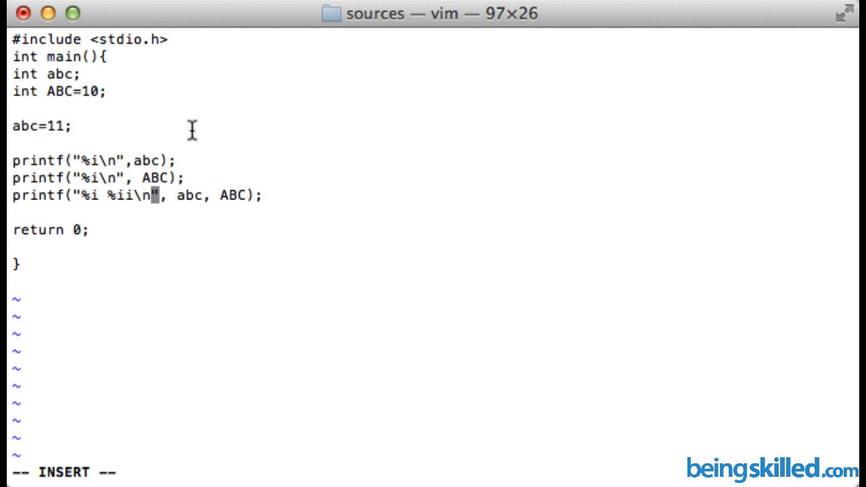
pyautogui.write(':wq')
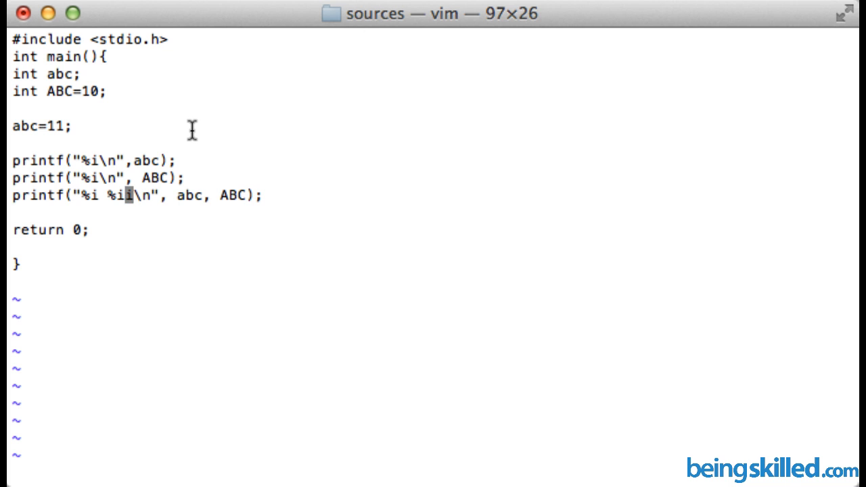
pyautogui.write(':wq')
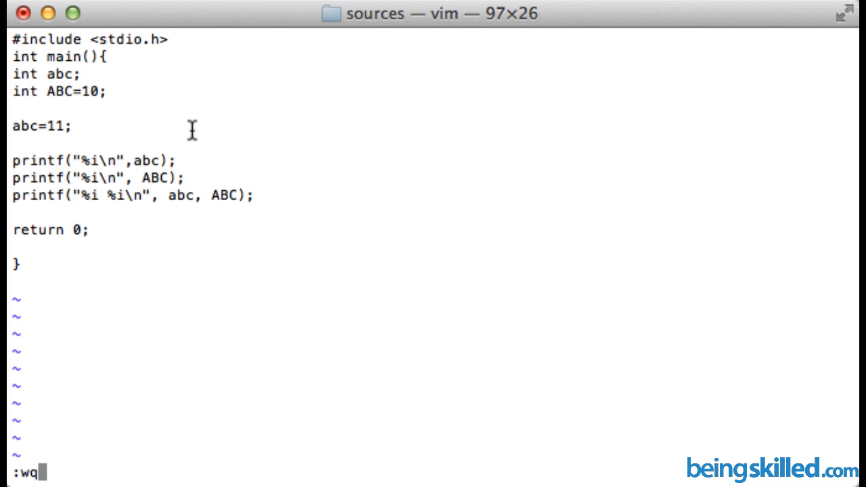
# Step: Recompile abc.c with cc and run ./a.out, now printing 11, 10 and 11 10 on separate lines
pyautogui.press('Return')
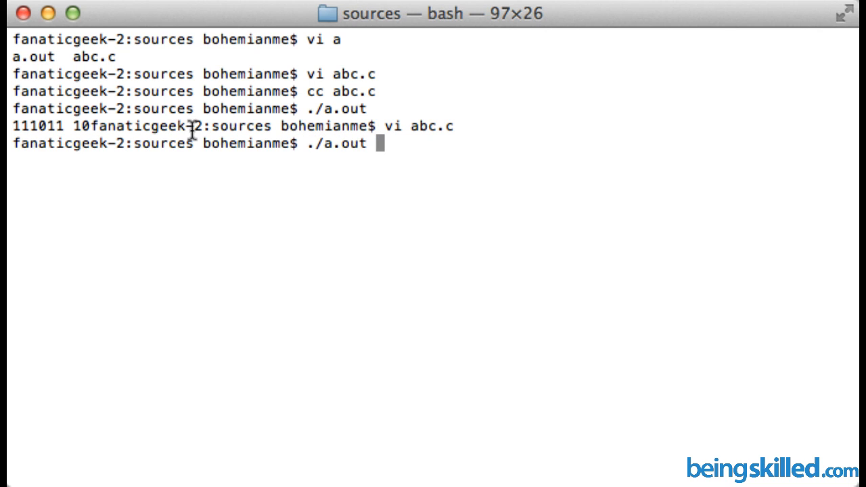
pyautogui.press('Up')
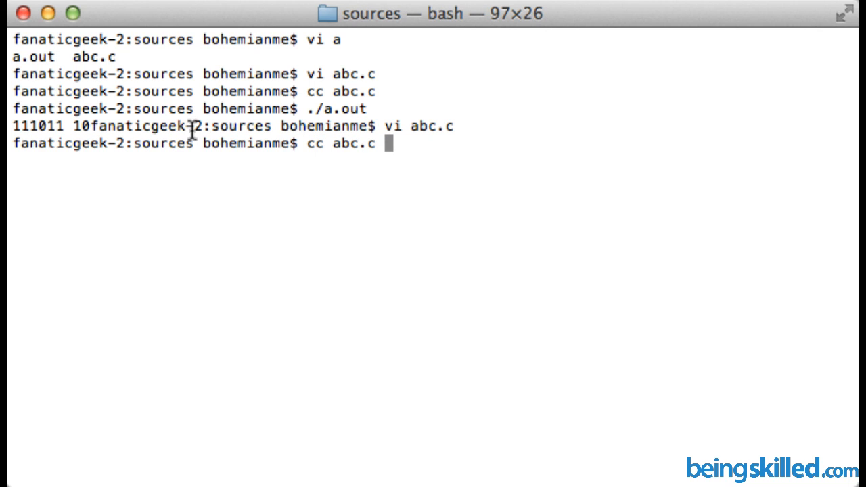
pyautogui.press('Return')
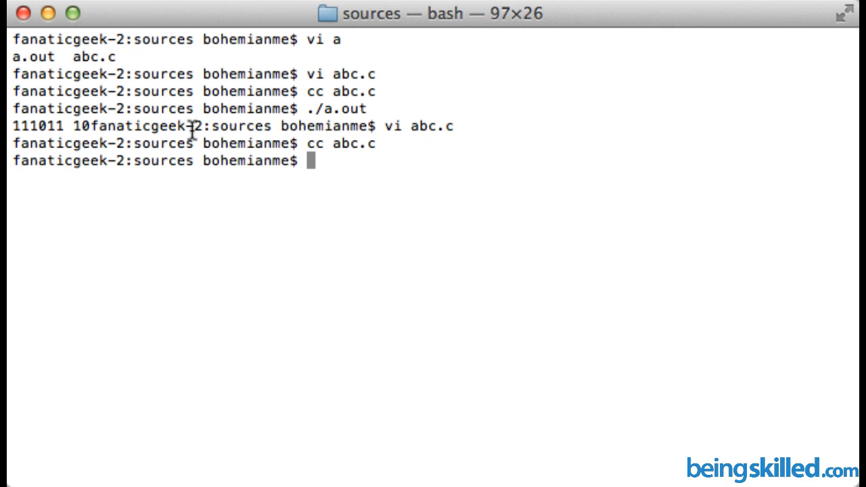
pyautogui.write('./a.out')
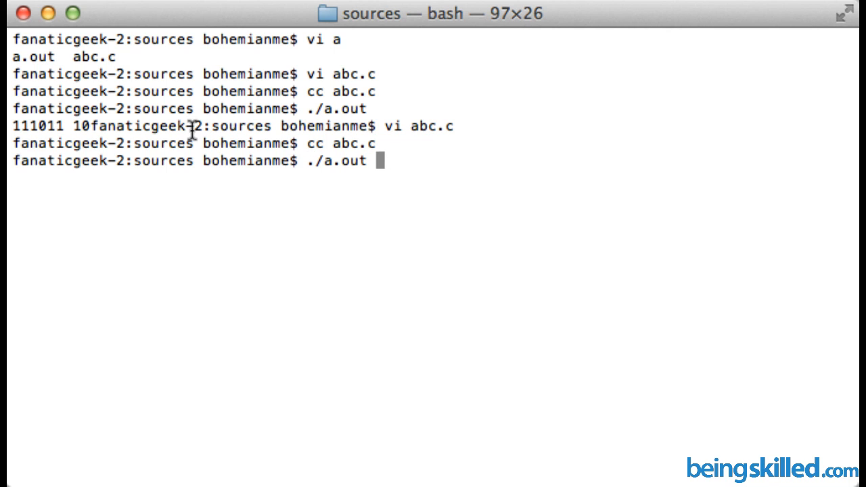
pyautogui.press('Return')
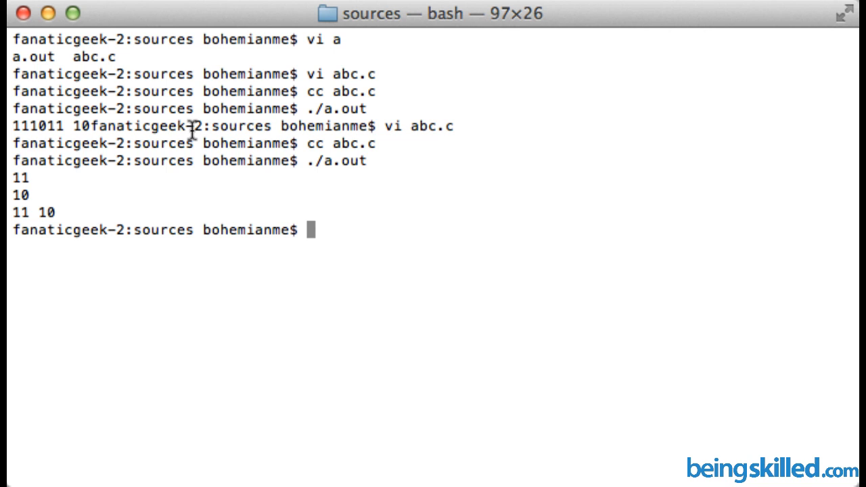
pyautogui.write('cc abc.c')
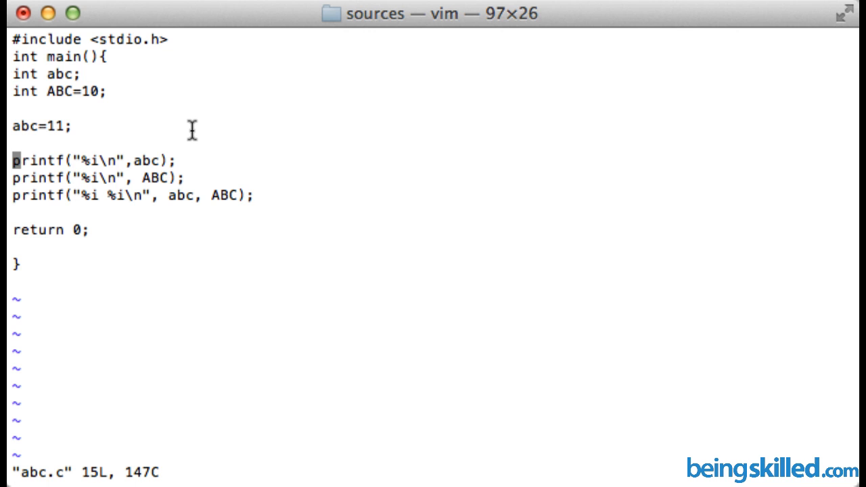
pyautogui.doubleClick(147, 159)
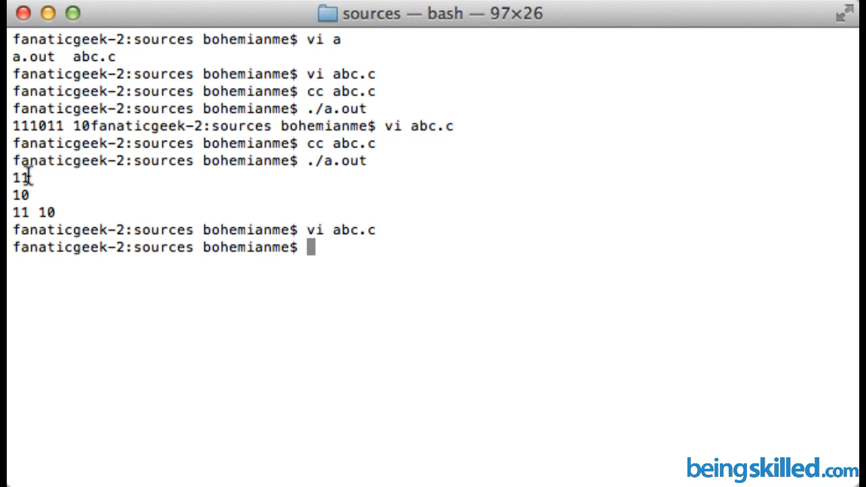
pyautogui.moveTo(14, 178); pyautogui.dragTo(21, 195)
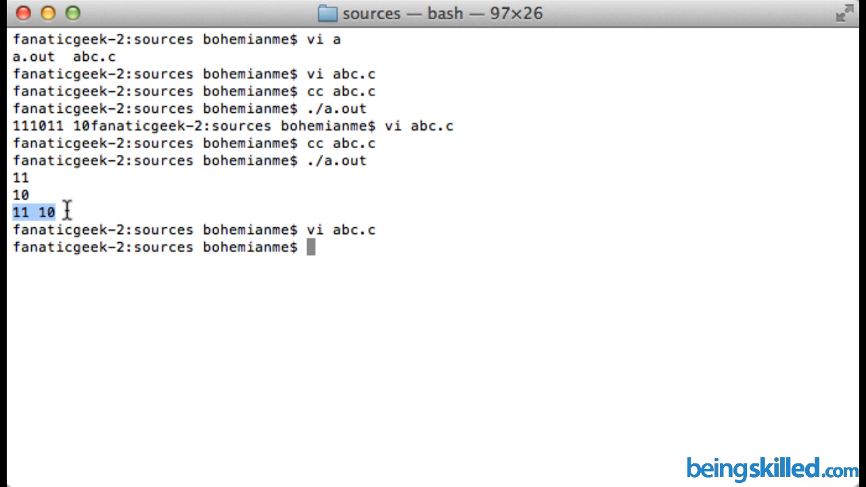
pyautogui.moveTo(147, 208)
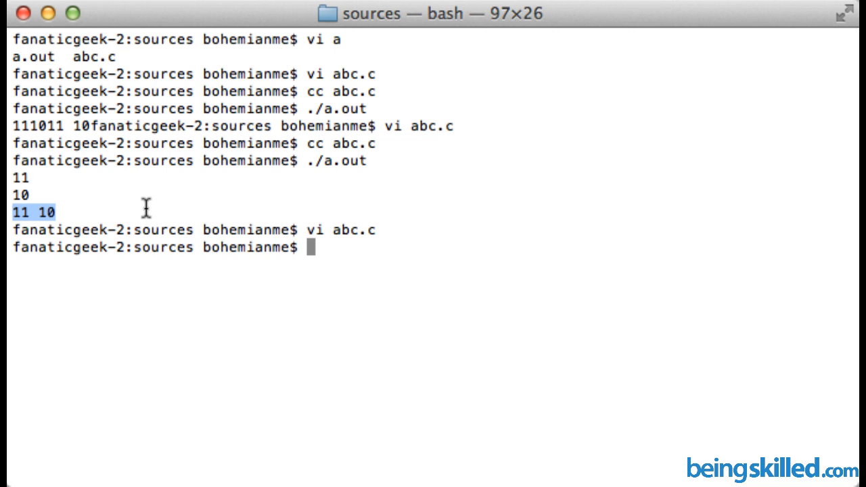
pyautogui.moveTo(177, 209)
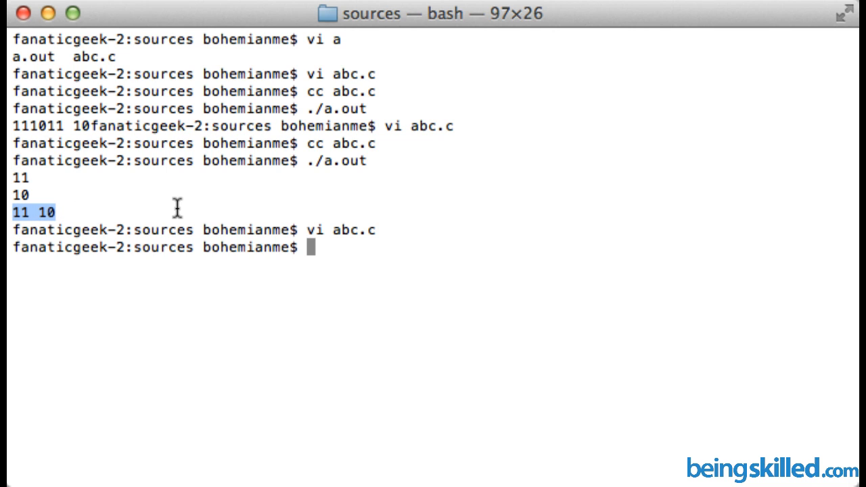